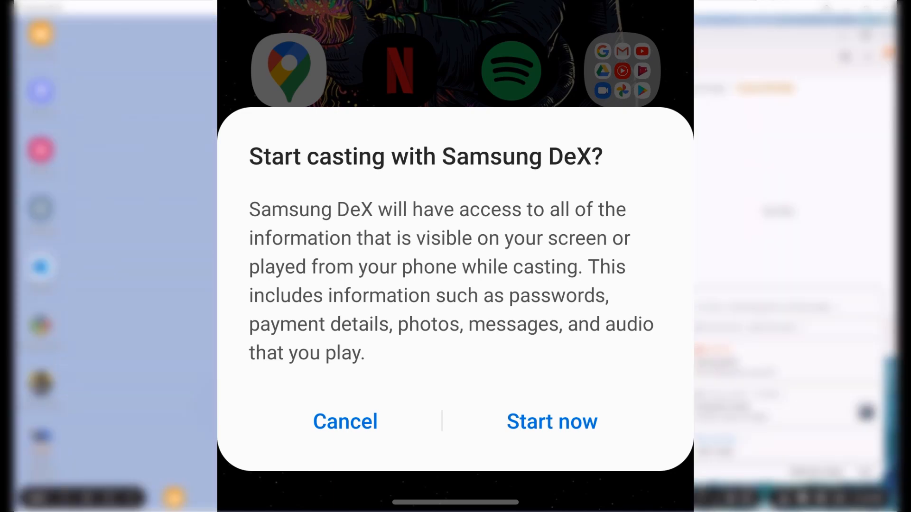
- Approve the 'Start casting with Samsung DeX?' prompt with Start now
{"action": "left_click", "coordinate": [551, 421]}
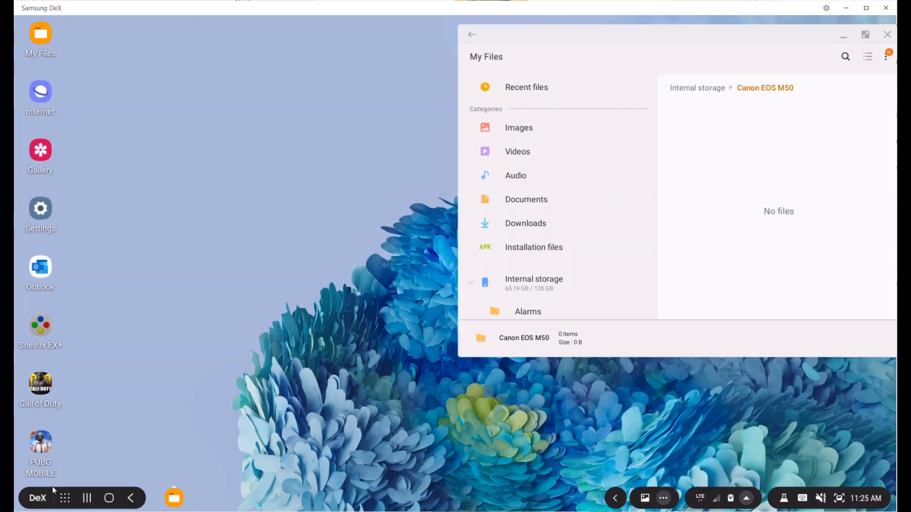
- Open the DeX app drawer and move to its second page of apps
{"action": "left_click", "coordinate": [65, 498]}
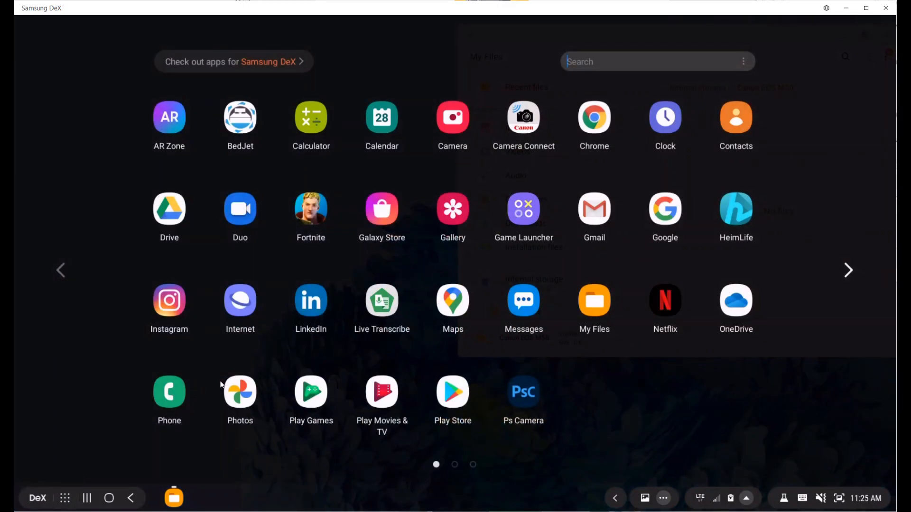
{"action": "mouse_move", "coordinate": [668, 316]}
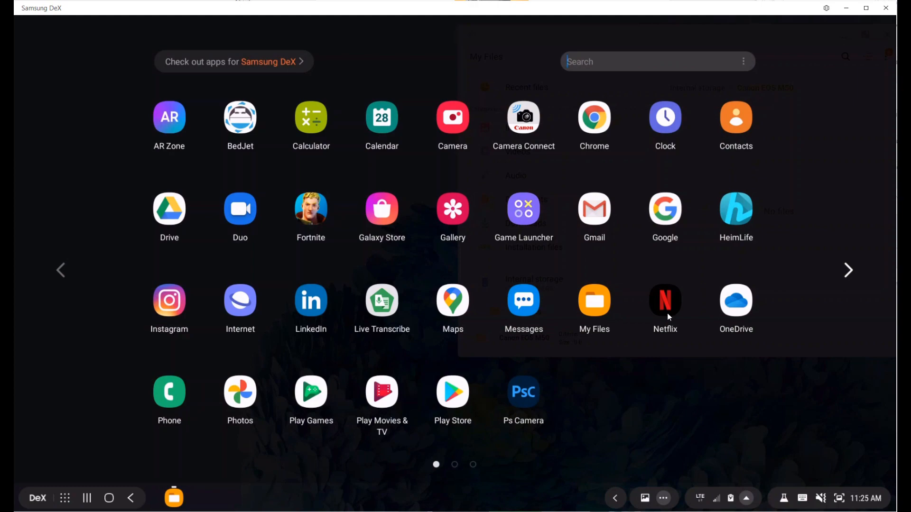
{"action": "left_click", "coordinate": [593, 117]}
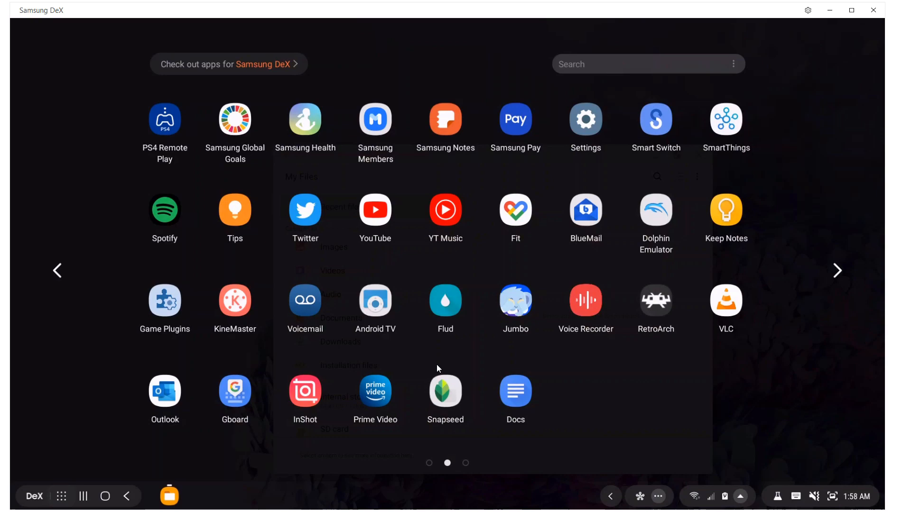
- Launch RetroArch and open Load Recent from the Main Menu
{"action": "left_click", "coordinate": [655, 300]}
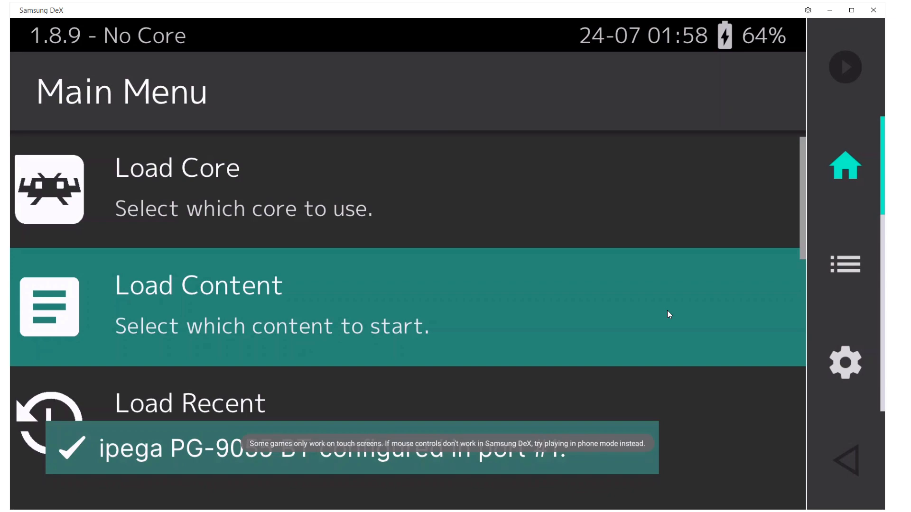
{"action": "scroll", "scroll_direction": "down", "scroll_amount": 3}
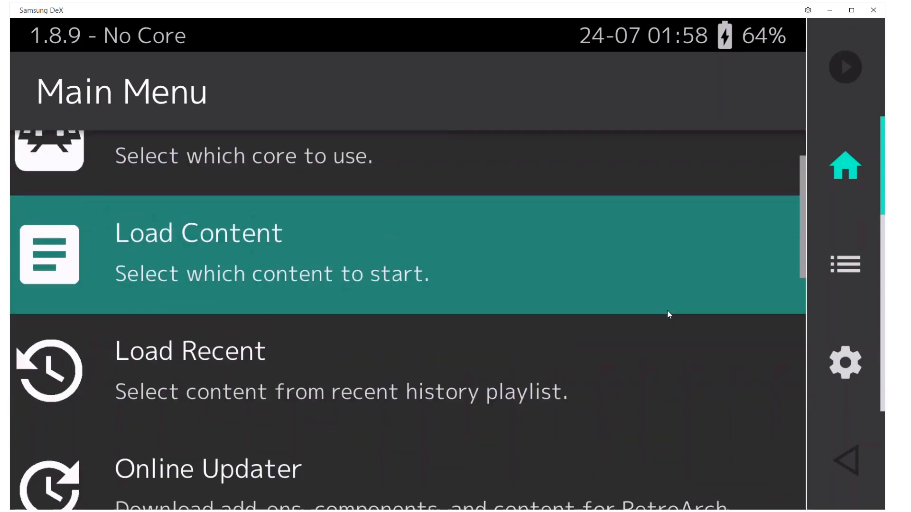
{"action": "left_click", "coordinate": [190, 350]}
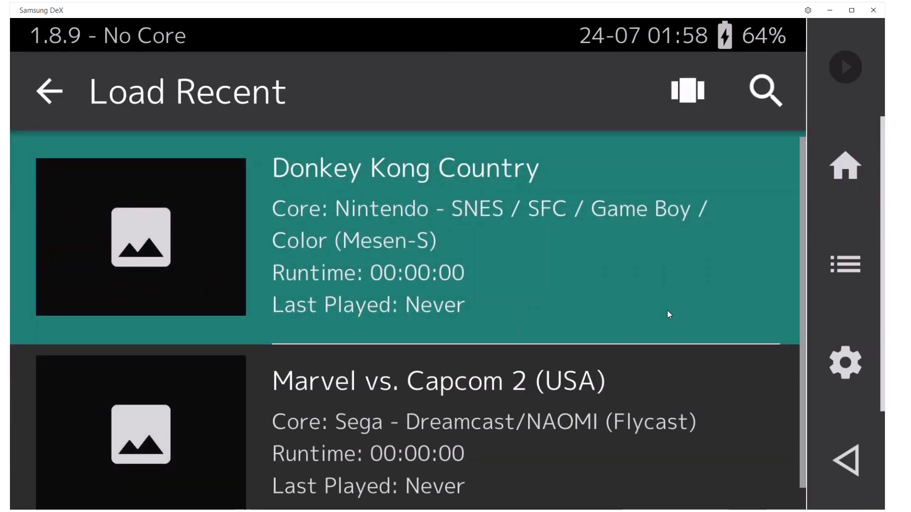
- Start Donkey Kong Country, switch Display Overlay off, and return to the game
{"action": "left_click", "coordinate": [406, 237]}
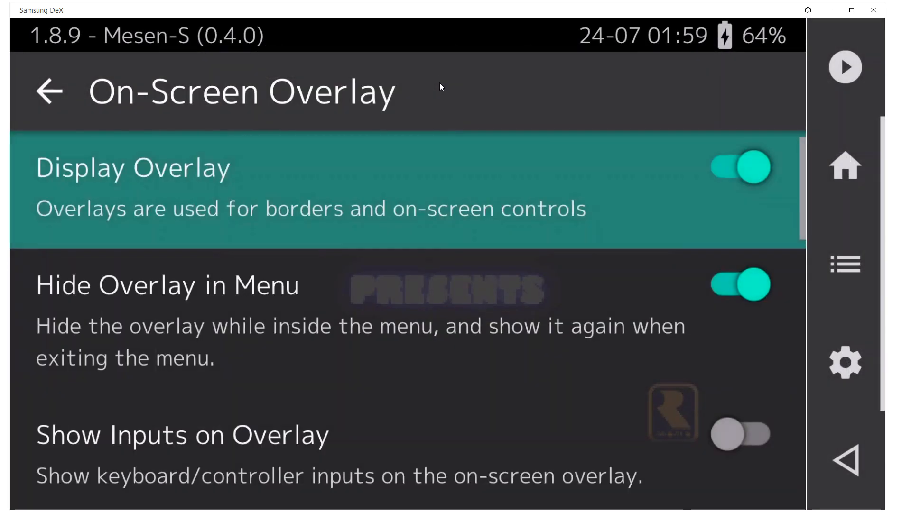
{"action": "left_click", "coordinate": [738, 167]}
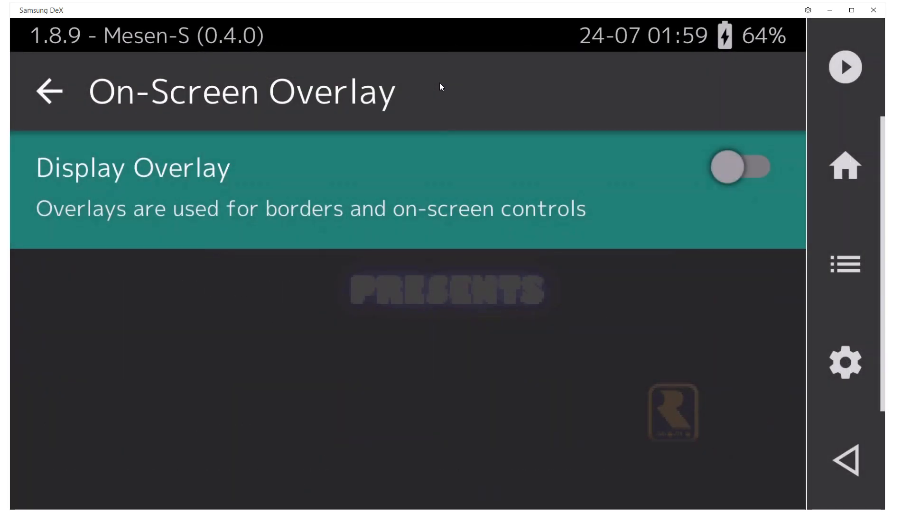
{"action": "left_click", "coordinate": [49, 92]}
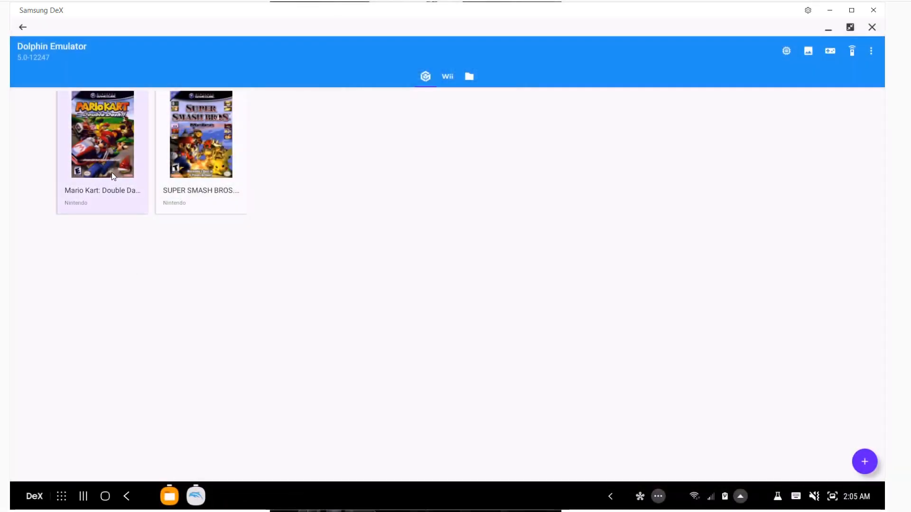
- Launch Mario Kart: Double Dash from Dolphin's GameCube library
{"action": "double_click", "coordinate": [102, 134]}
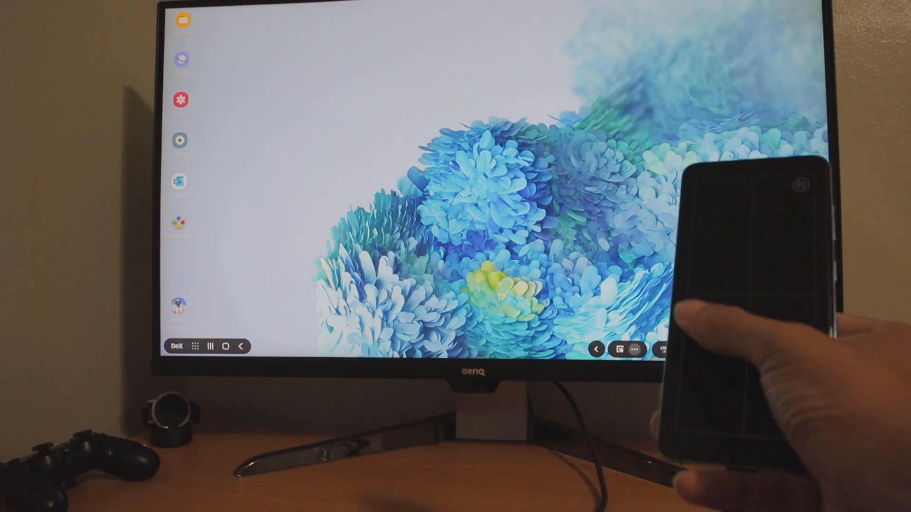
- Open the DeX app drawer on the external monitor via the phone touchpad
{"action": "left_click", "coordinate": [195, 346]}
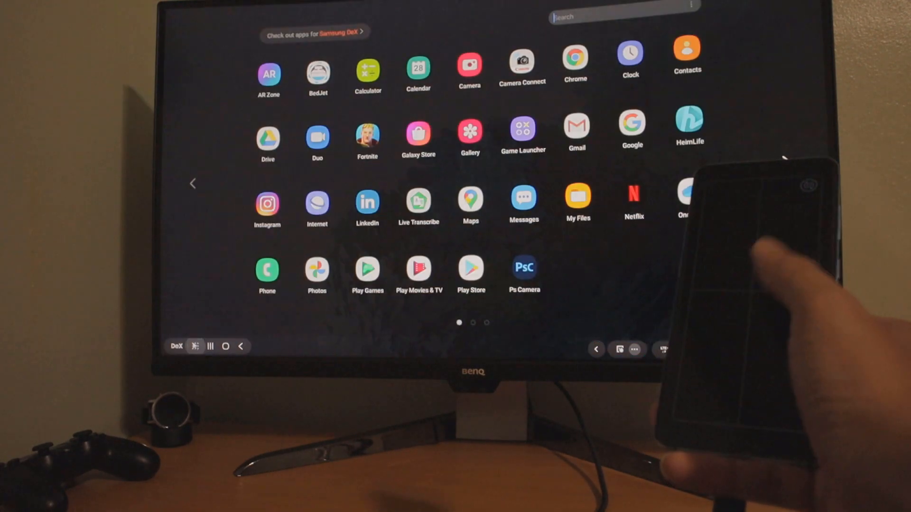